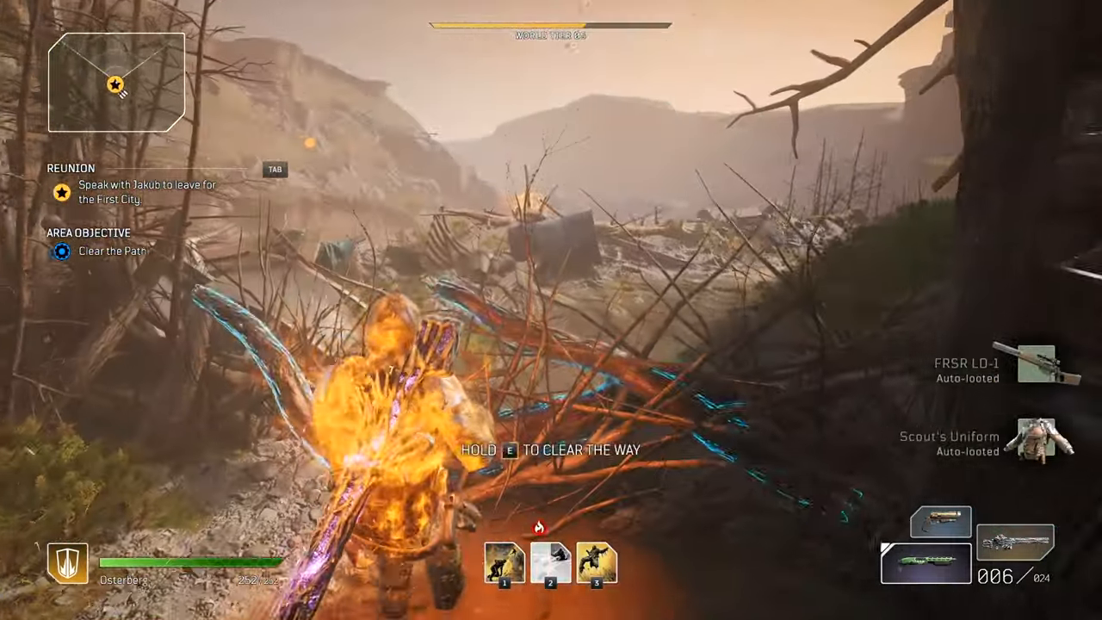
Step: Hold E to clear the fallen branches on the trail, then advance toward the ruined outpost
key("e")
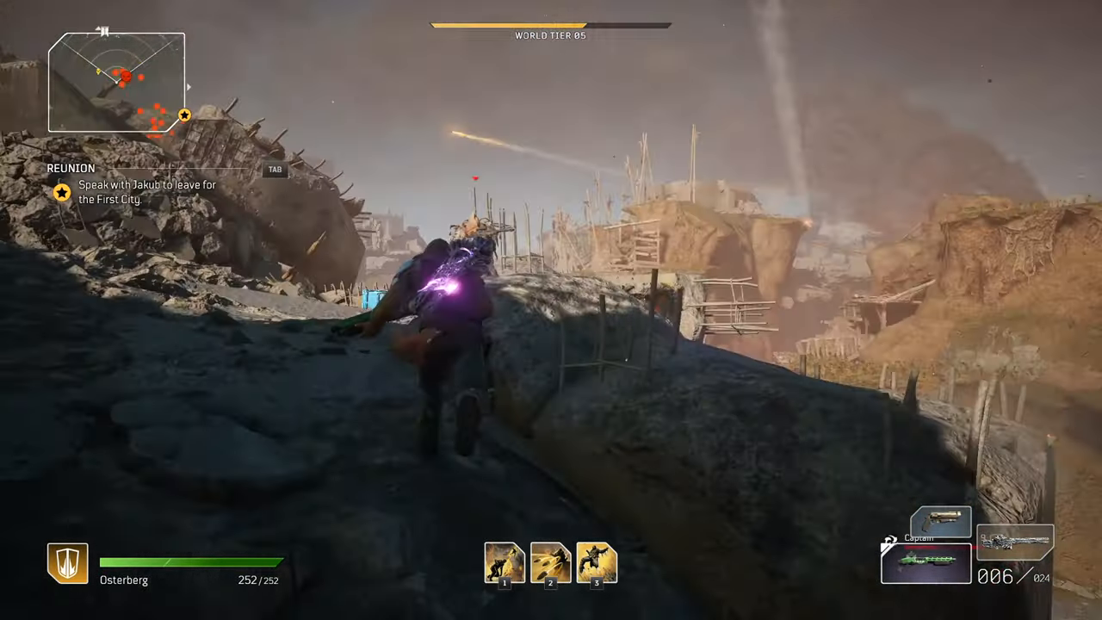
left_click(551, 310)
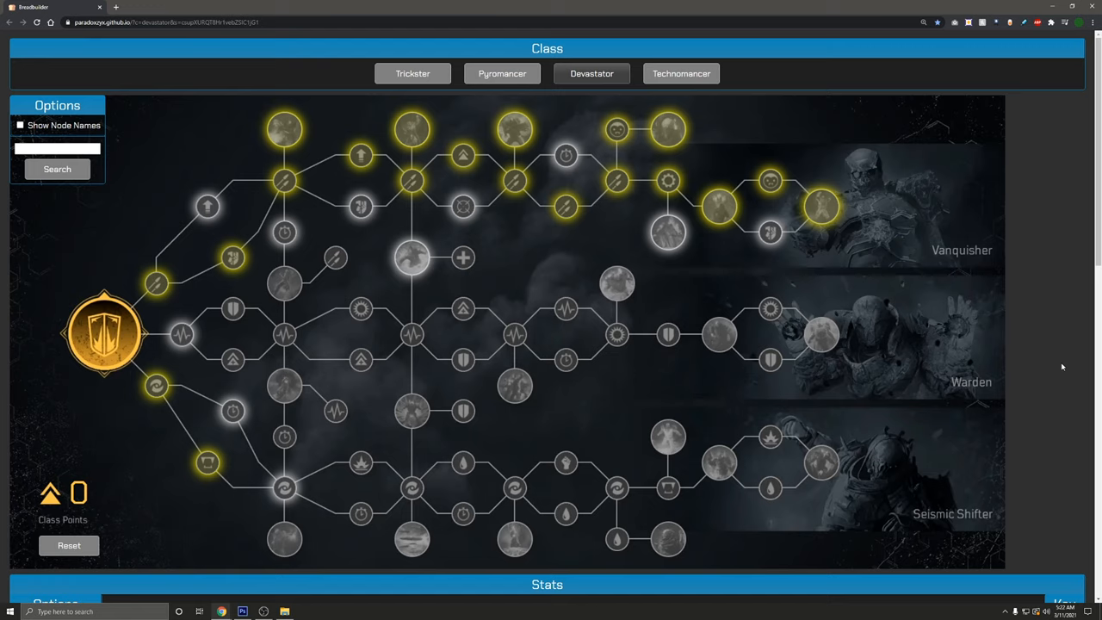
mouse_move(638, 286)
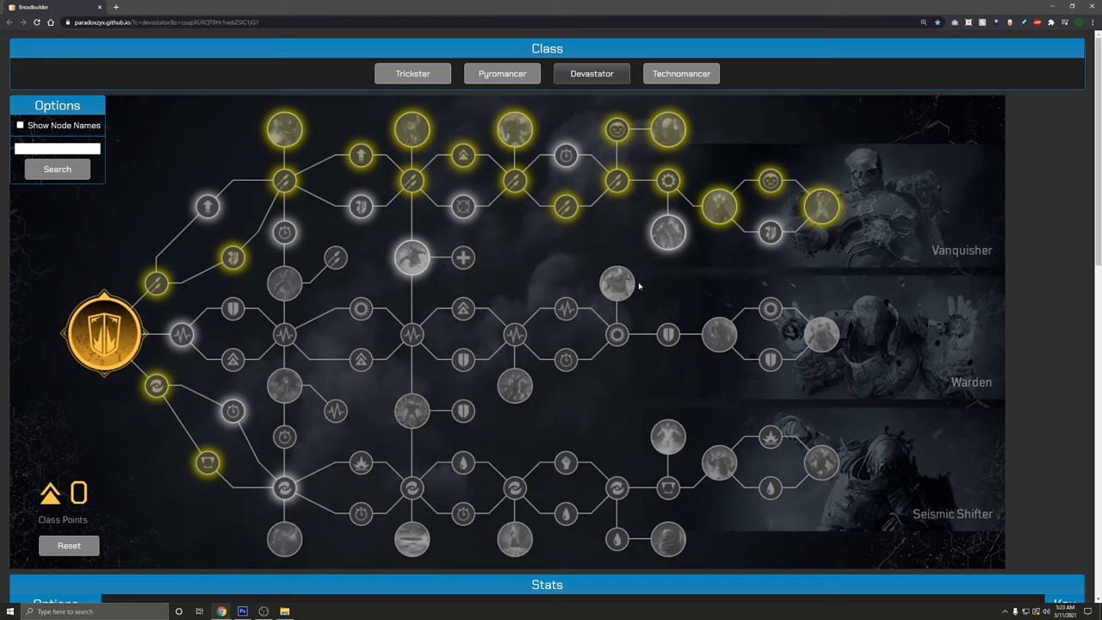
mouse_move(581, 260)
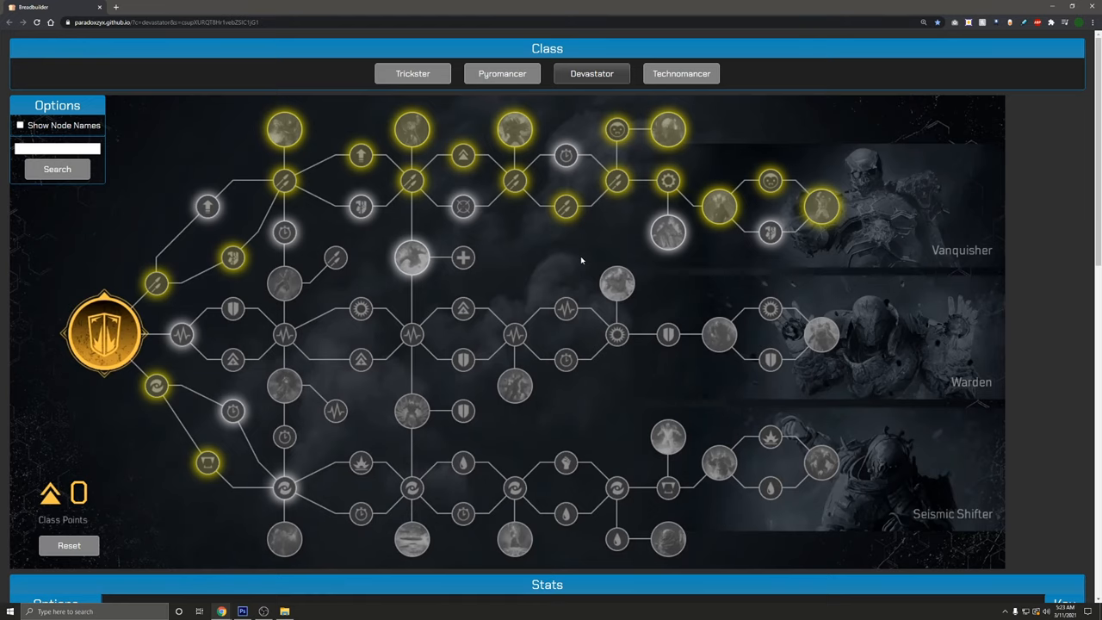
mouse_move(568, 250)
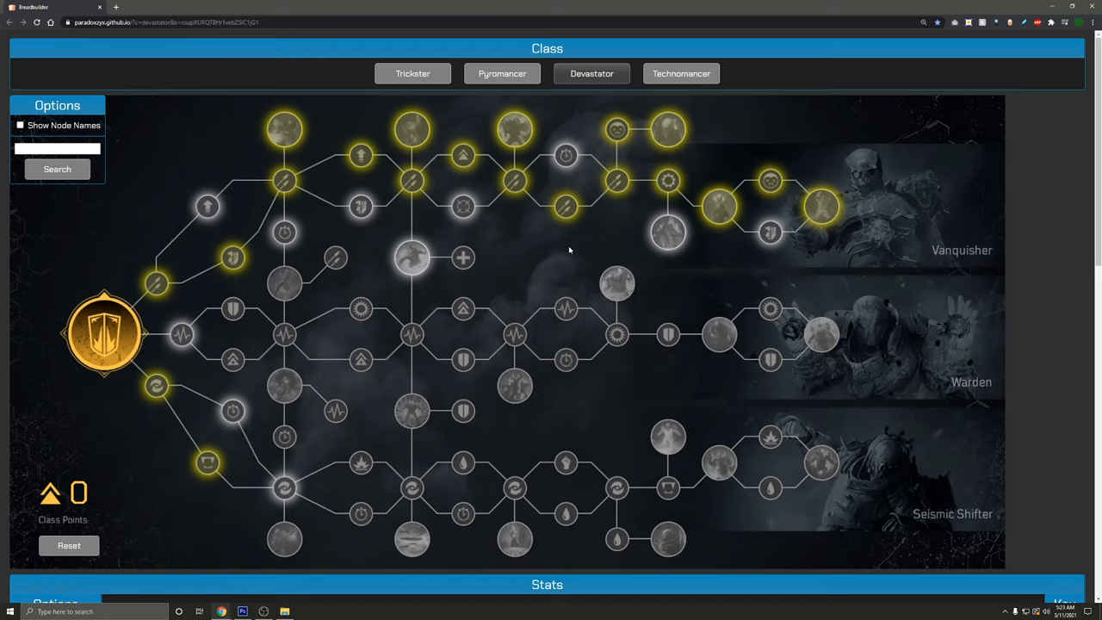
mouse_move(125, 456)
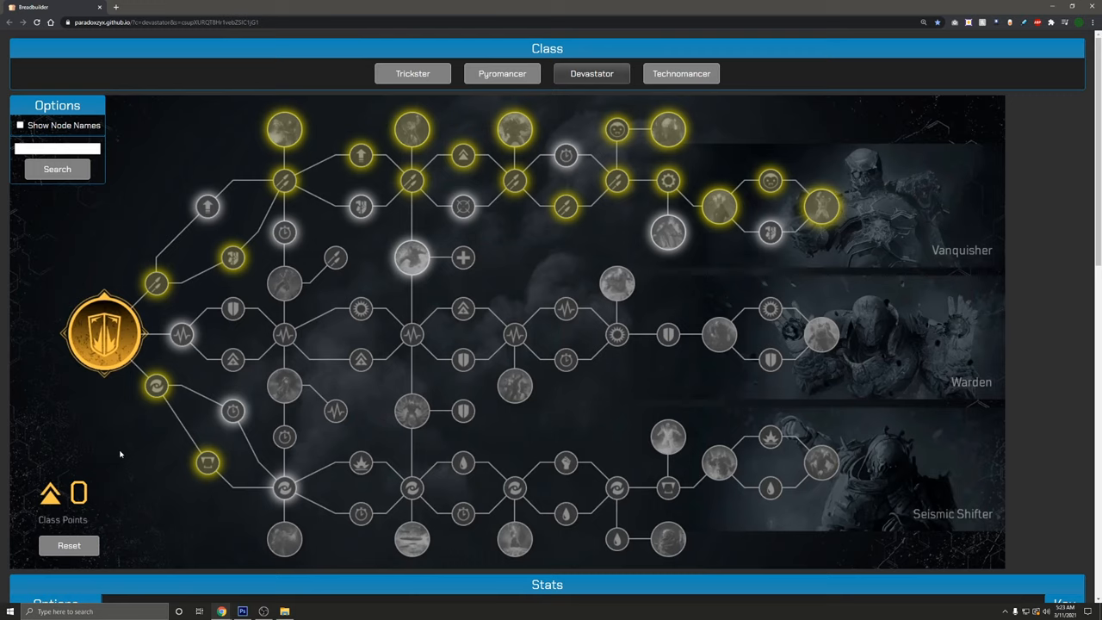
mouse_move(130, 436)
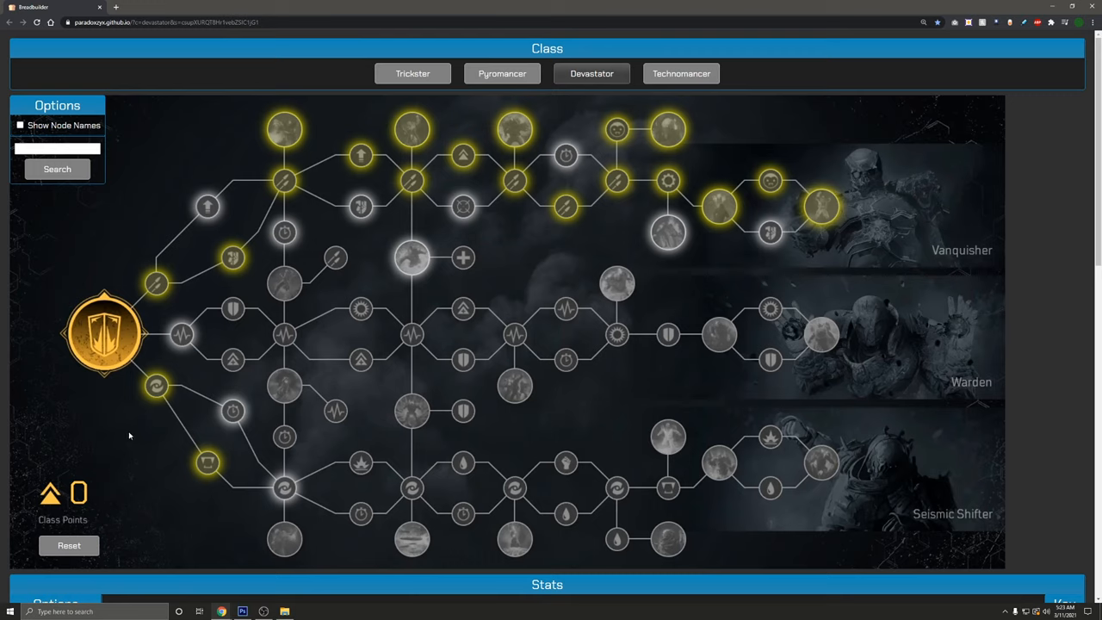
mouse_move(156, 385)
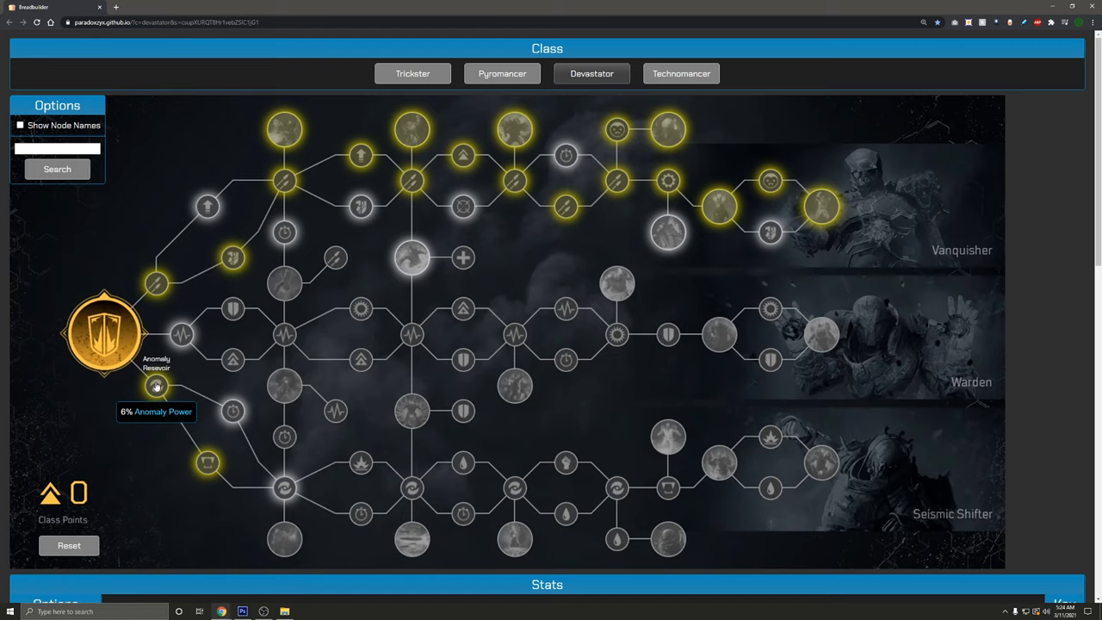
mouse_move(207, 464)
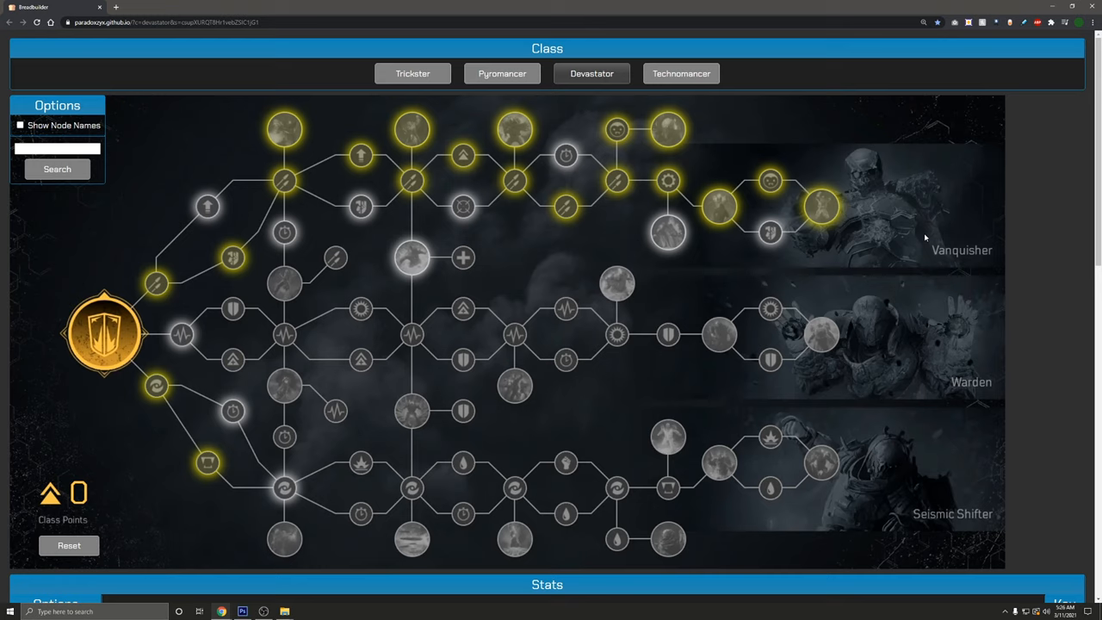
mouse_move(592, 235)
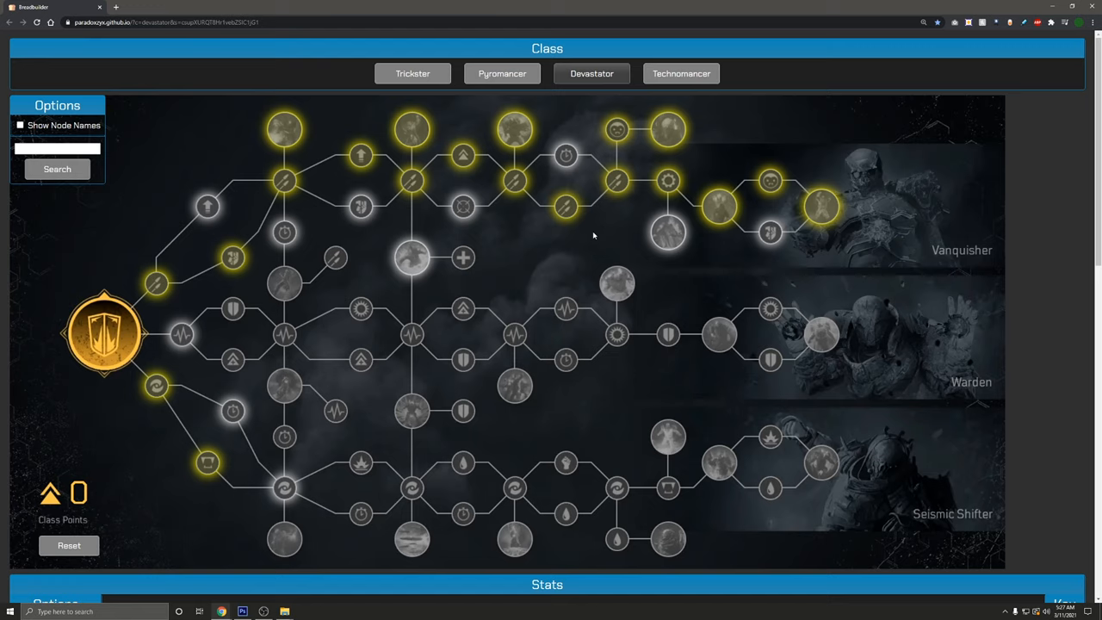
mouse_move(158, 284)
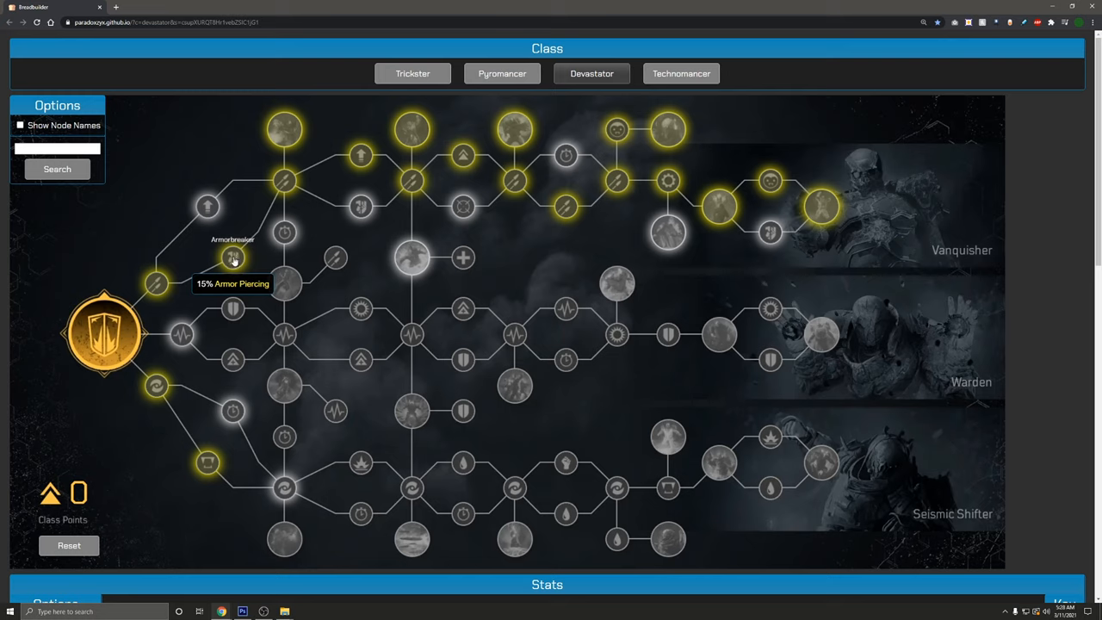
mouse_move(284, 181)
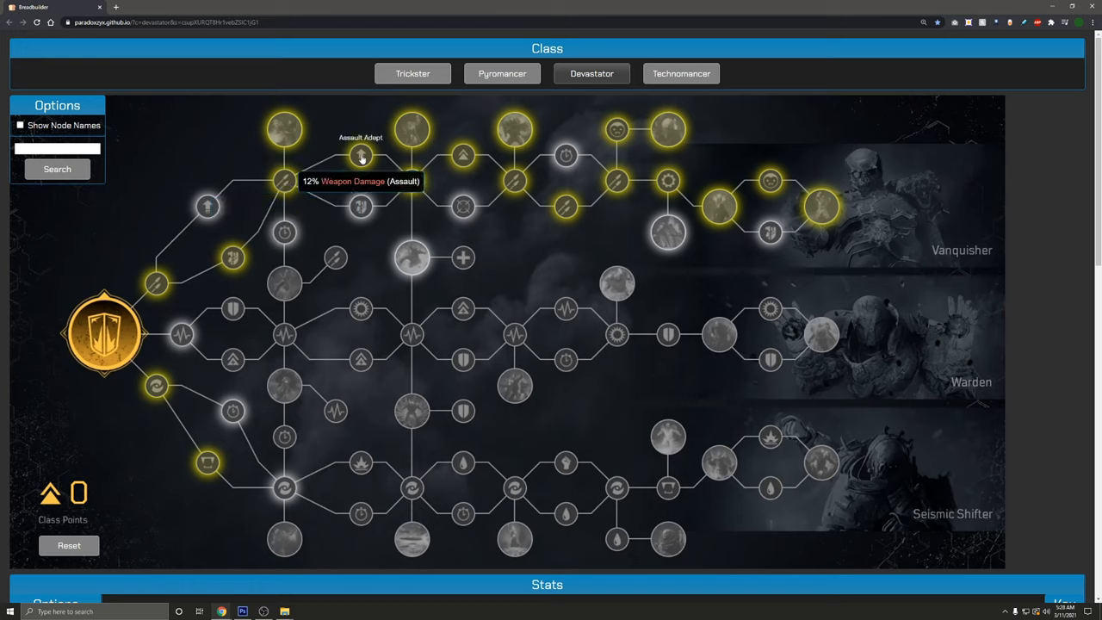
mouse_move(414, 179)
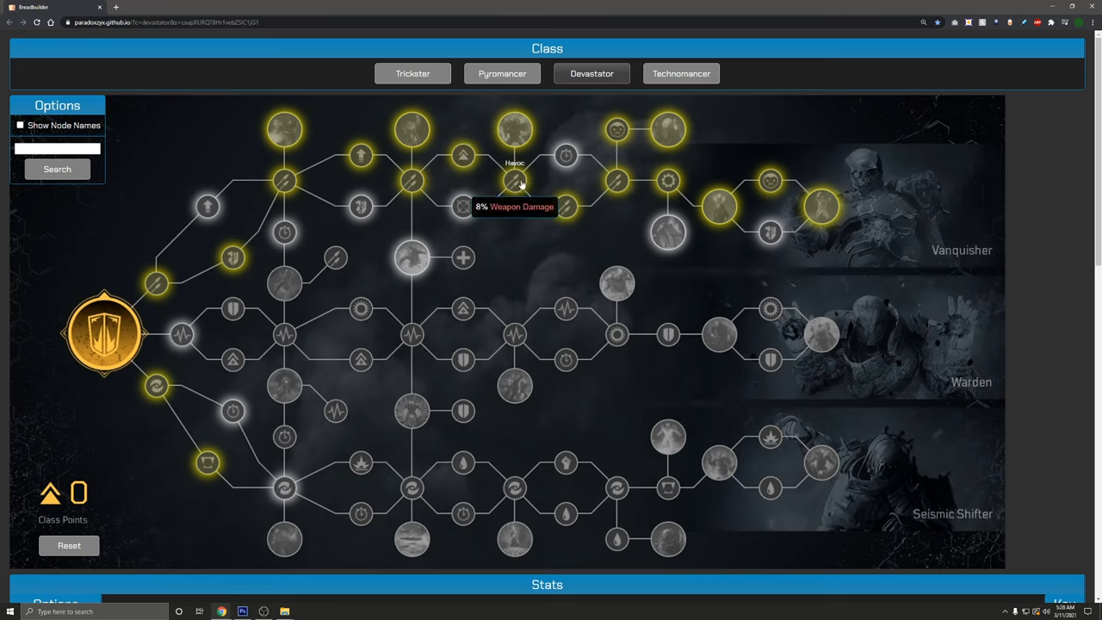
mouse_move(567, 207)
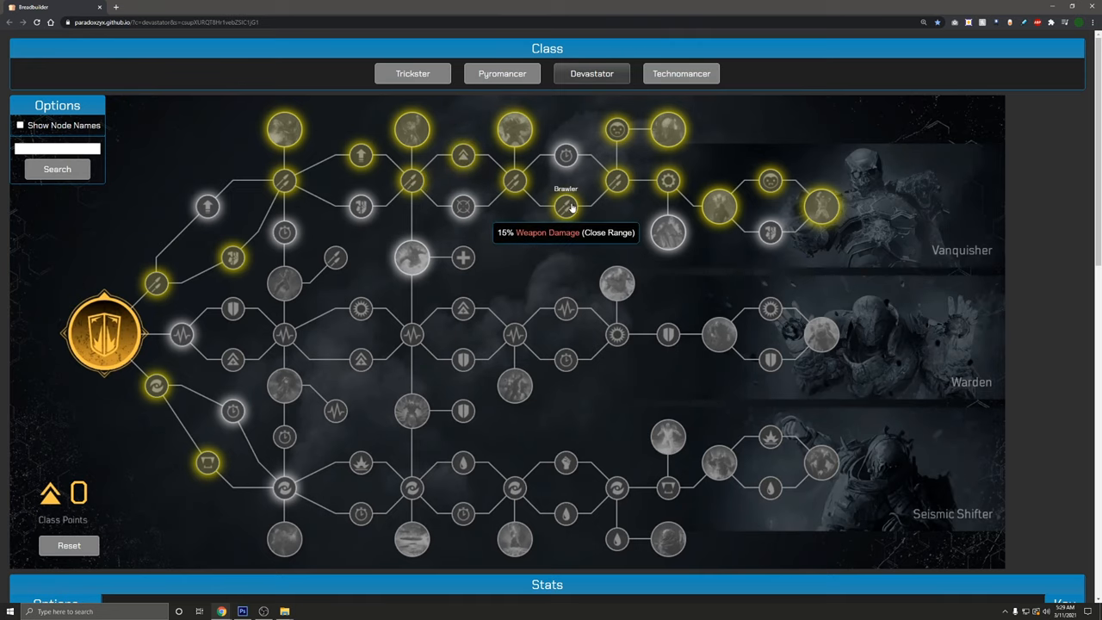
mouse_move(621, 182)
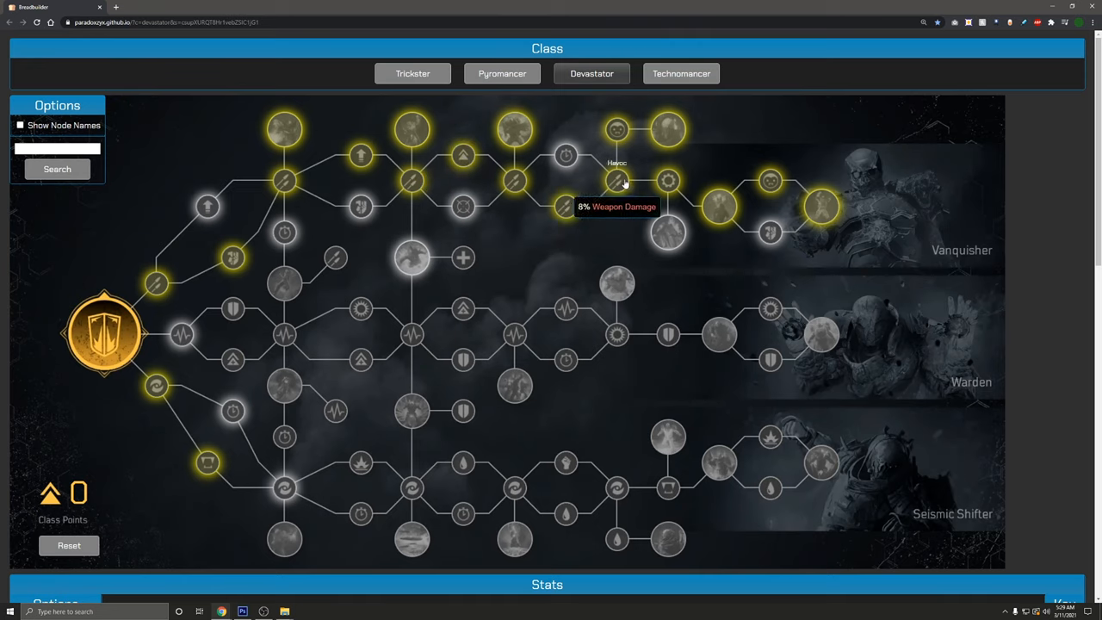
mouse_move(618, 129)
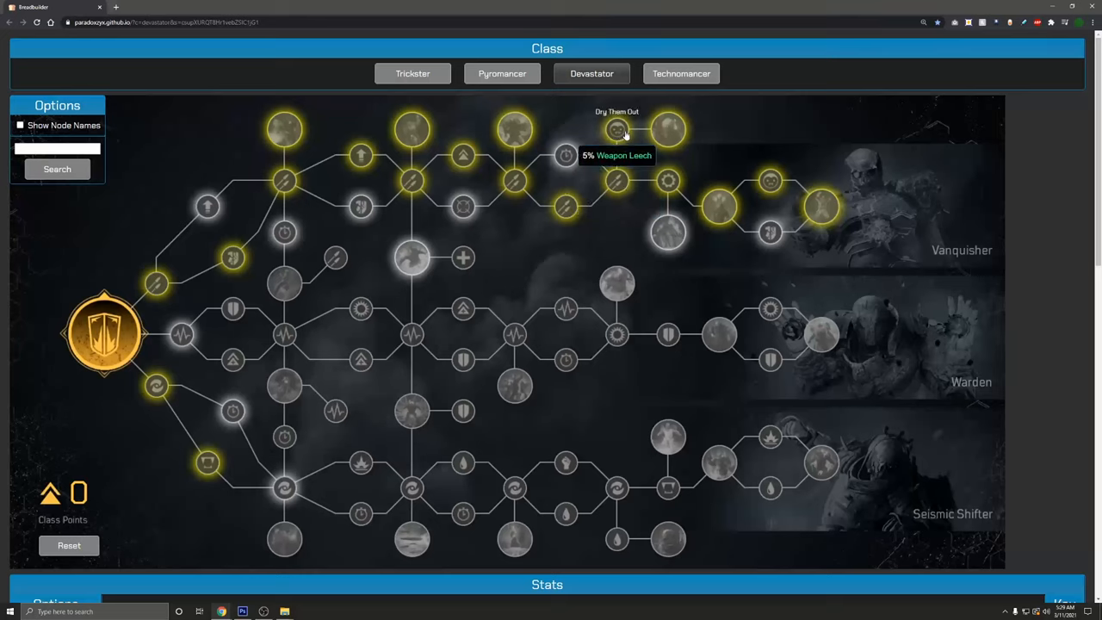
mouse_move(672, 180)
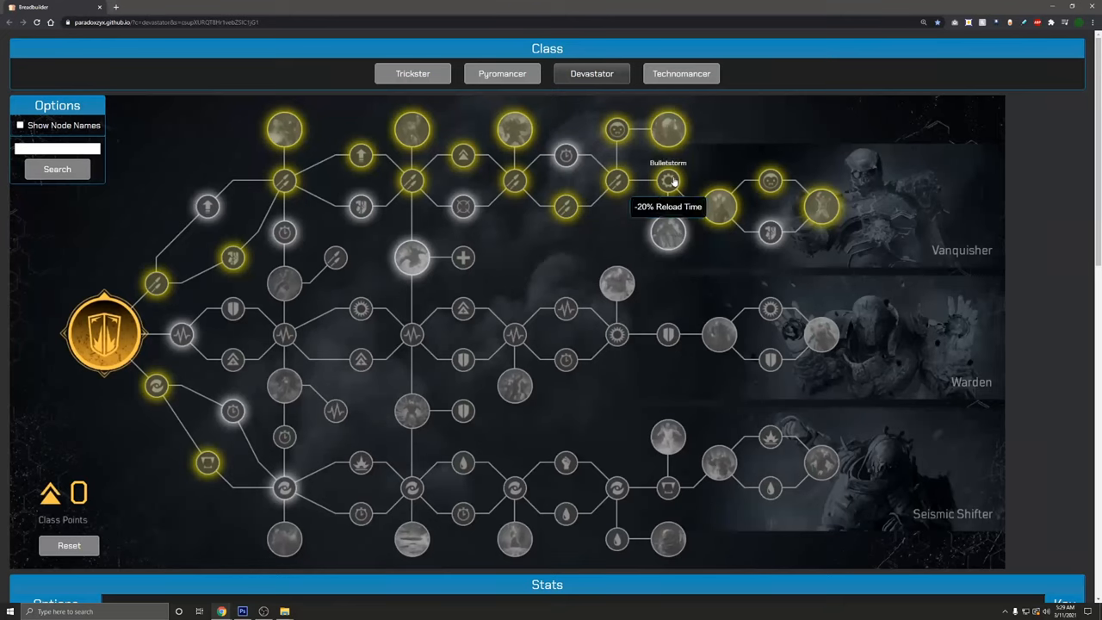
mouse_move(770, 181)
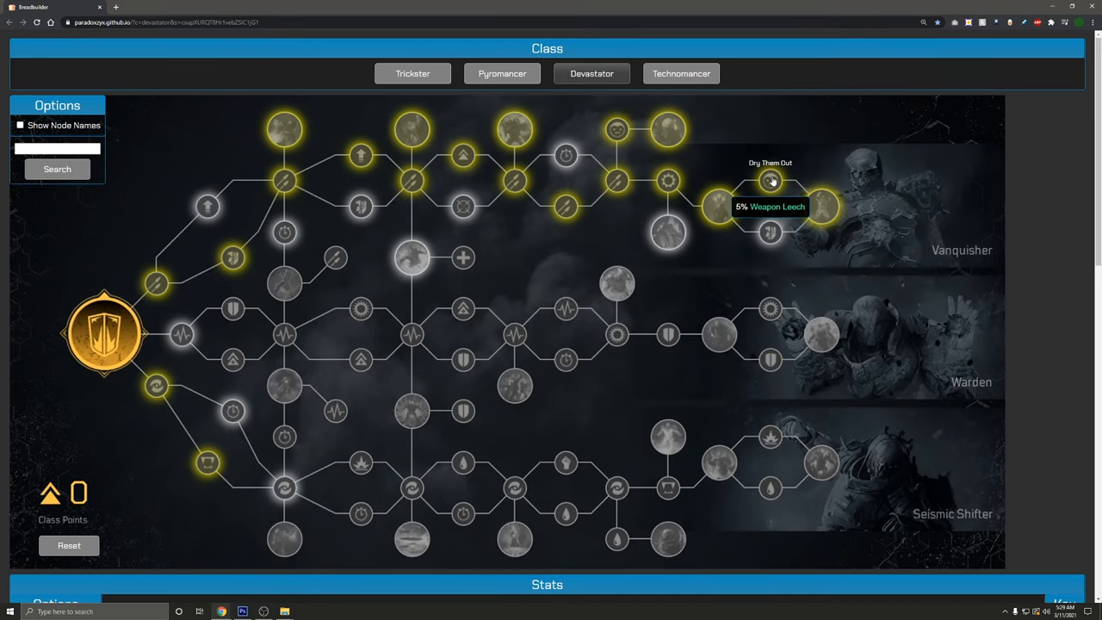
mouse_move(320, 176)
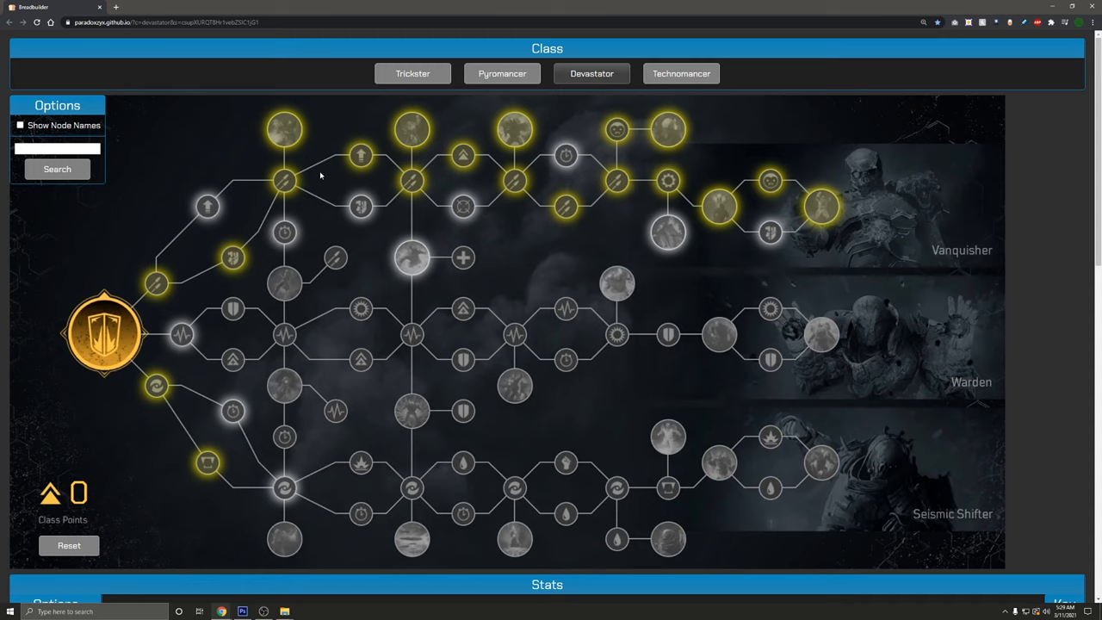
mouse_move(315, 171)
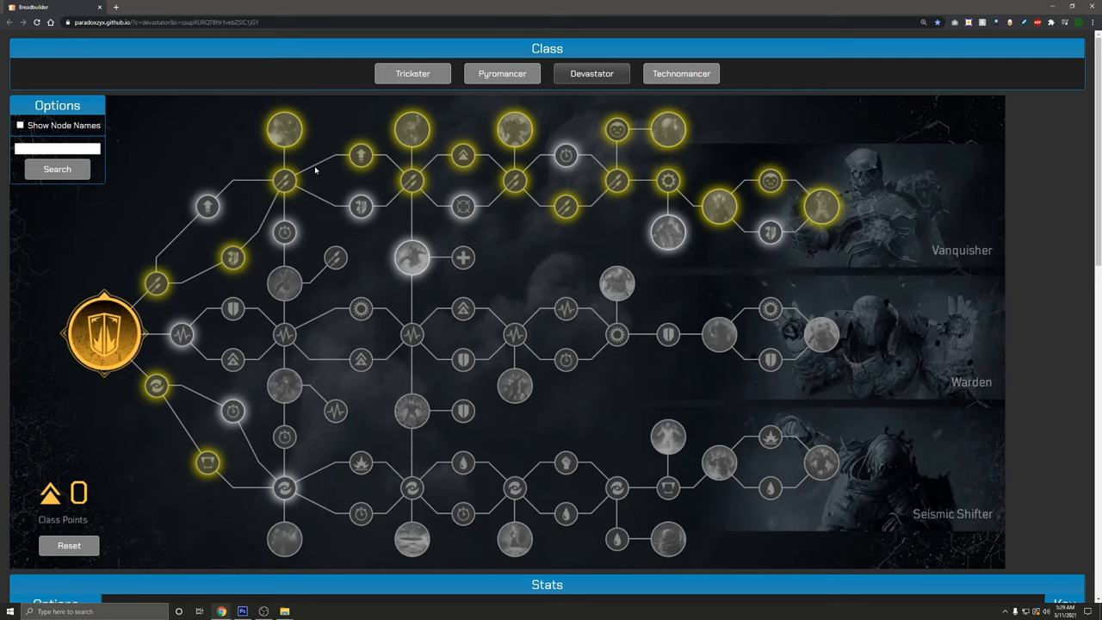
mouse_move(514, 131)
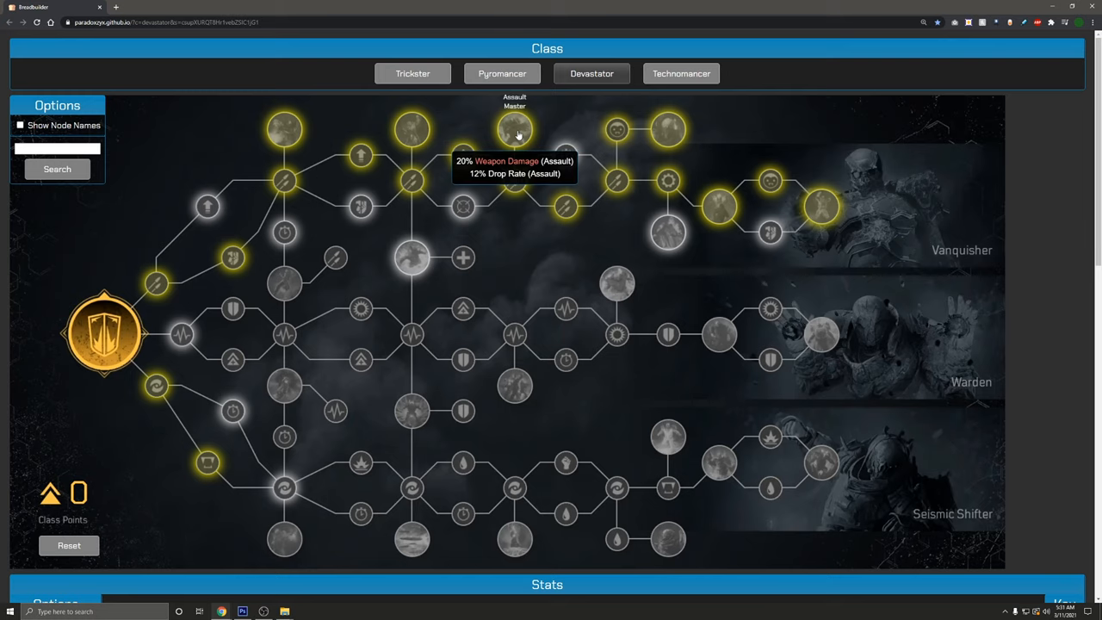
mouse_move(469, 138)
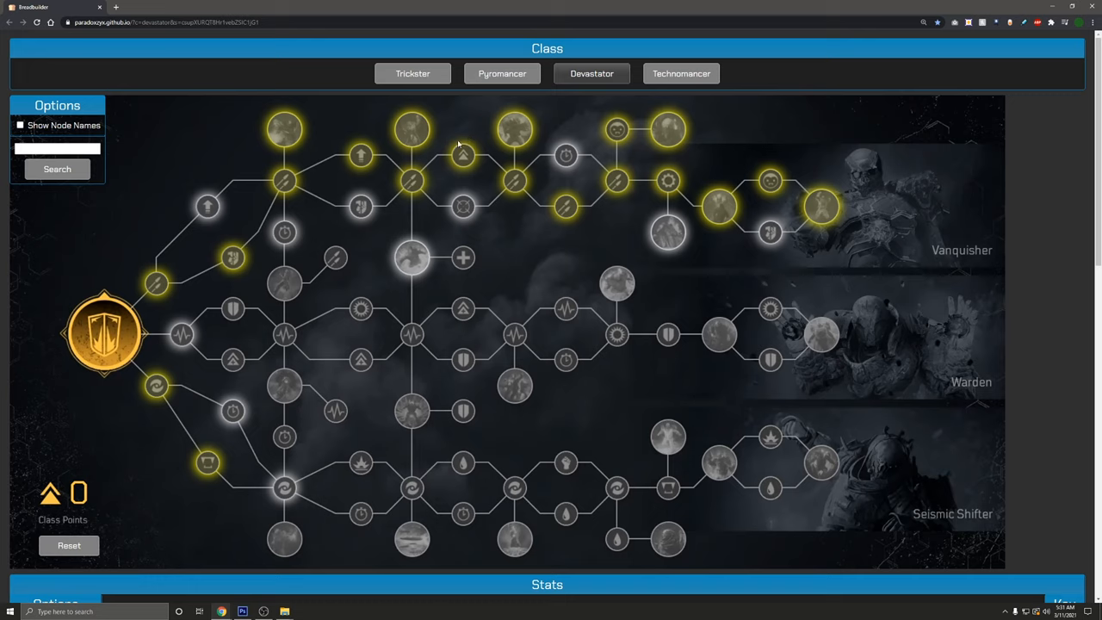
mouse_move(457, 142)
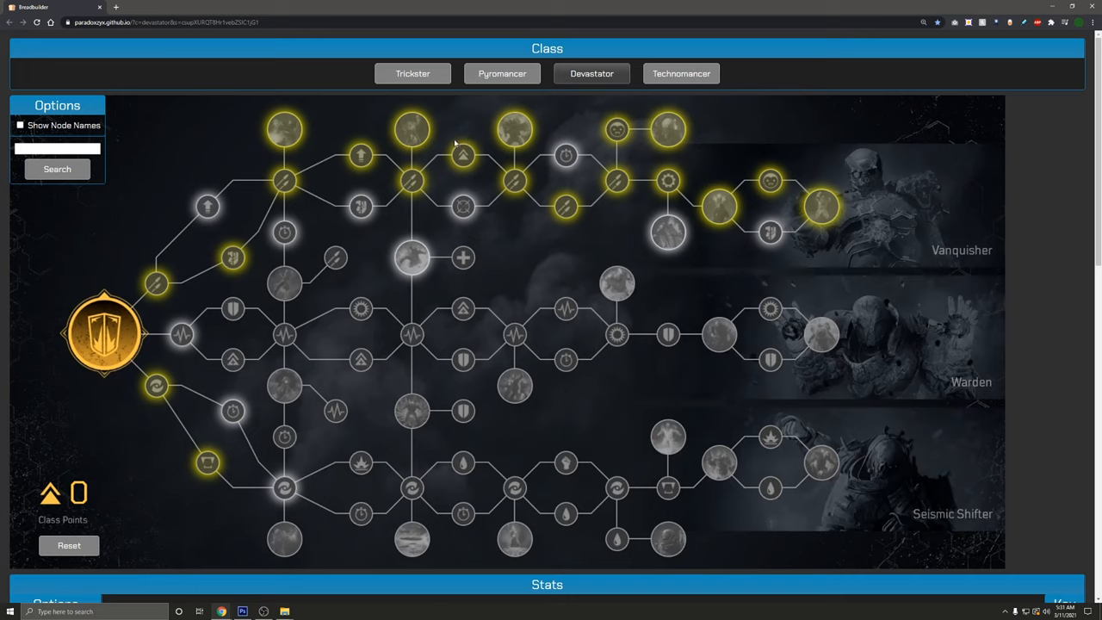
mouse_move(284, 129)
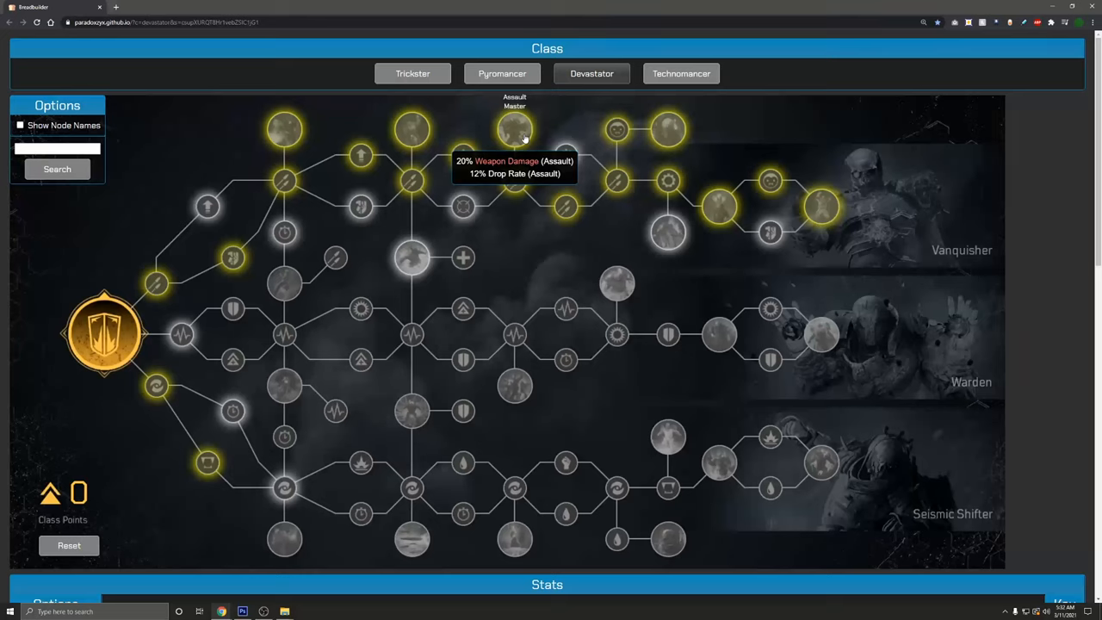
mouse_move(284, 129)
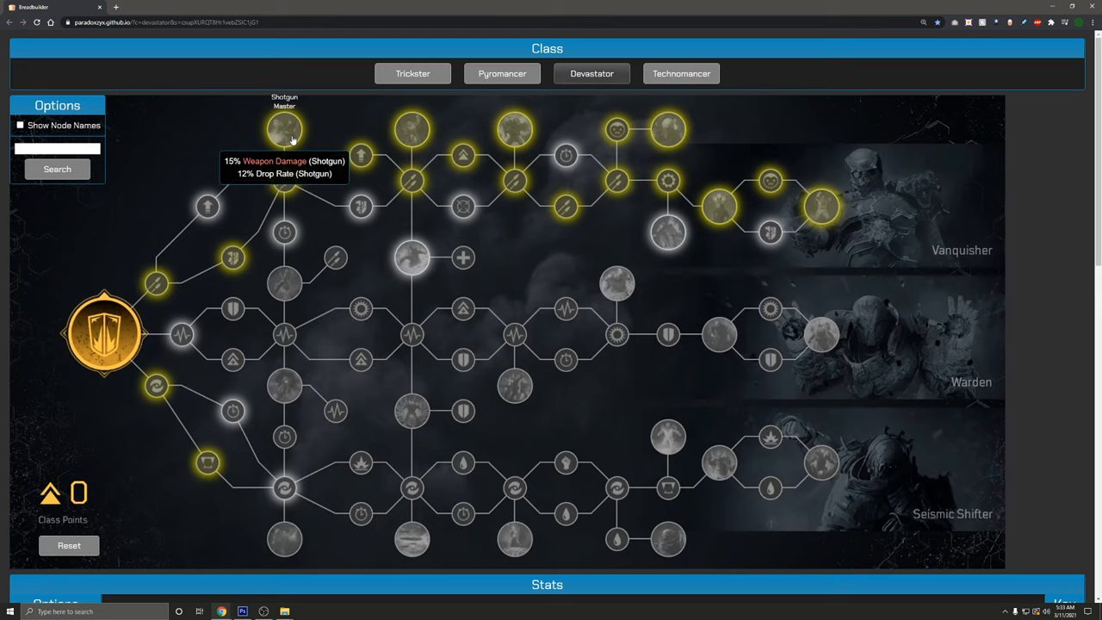
mouse_move(301, 140)
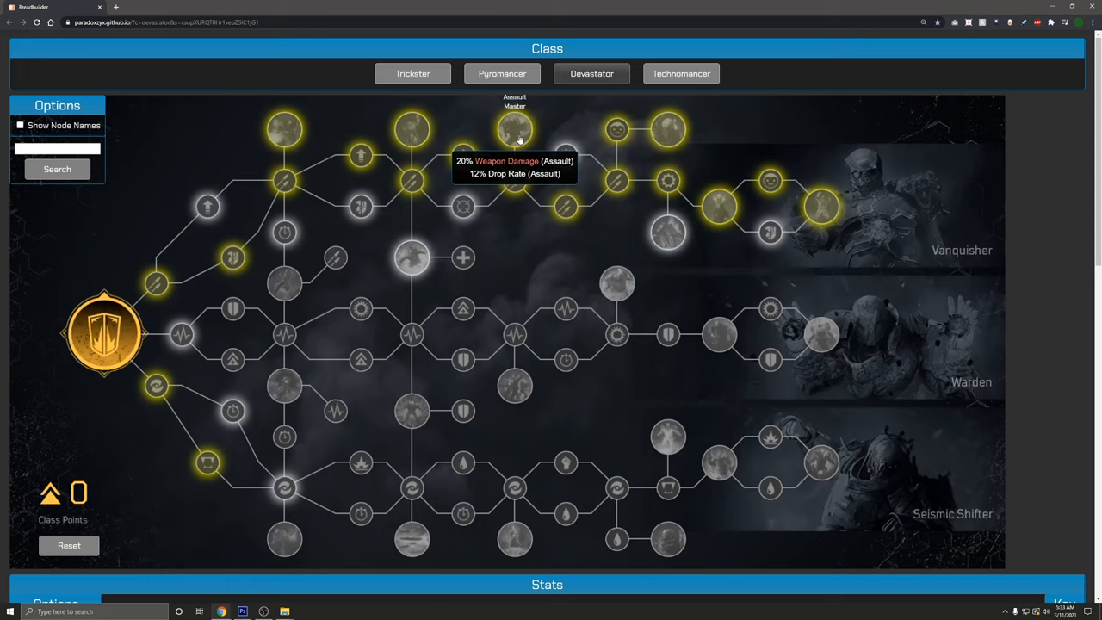
mouse_move(577, 172)
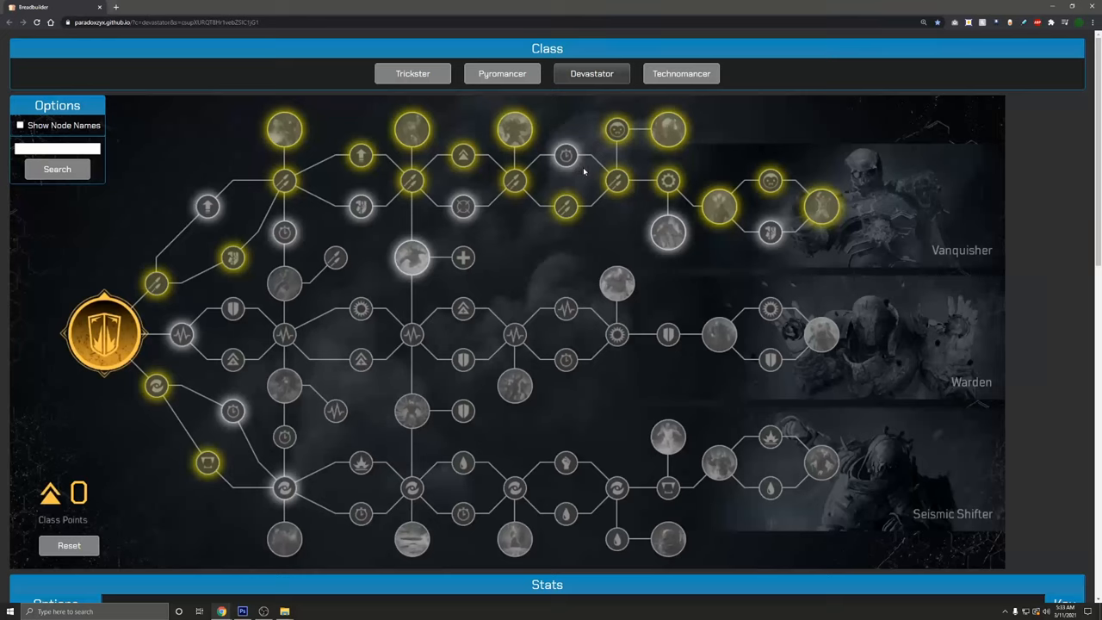
mouse_move(514, 129)
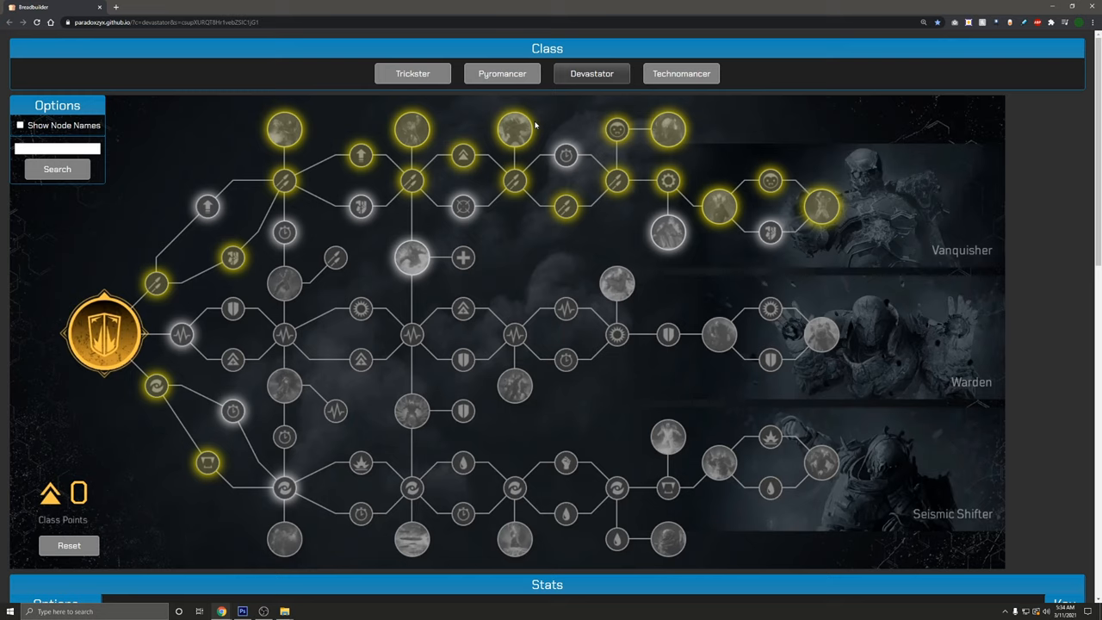
mouse_move(411, 129)
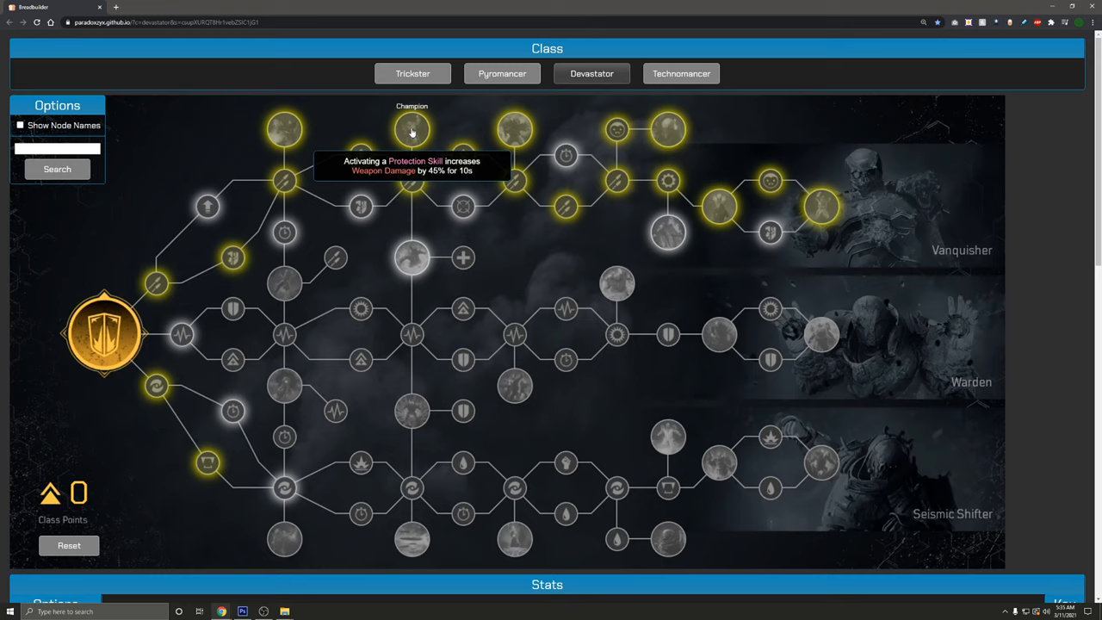
mouse_move(670, 129)
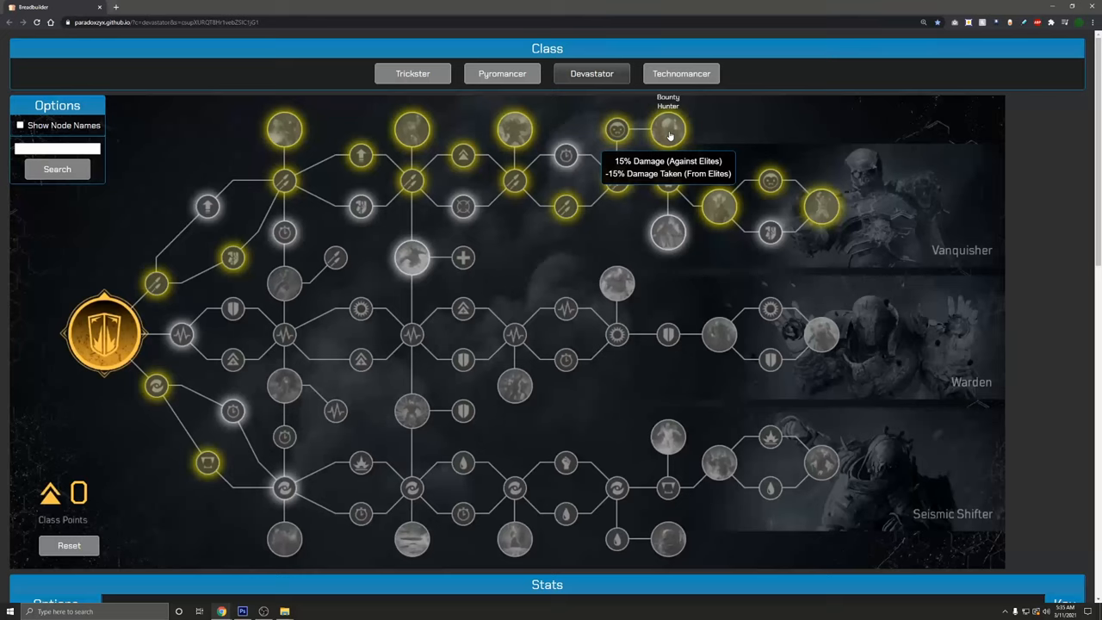
mouse_move(720, 202)
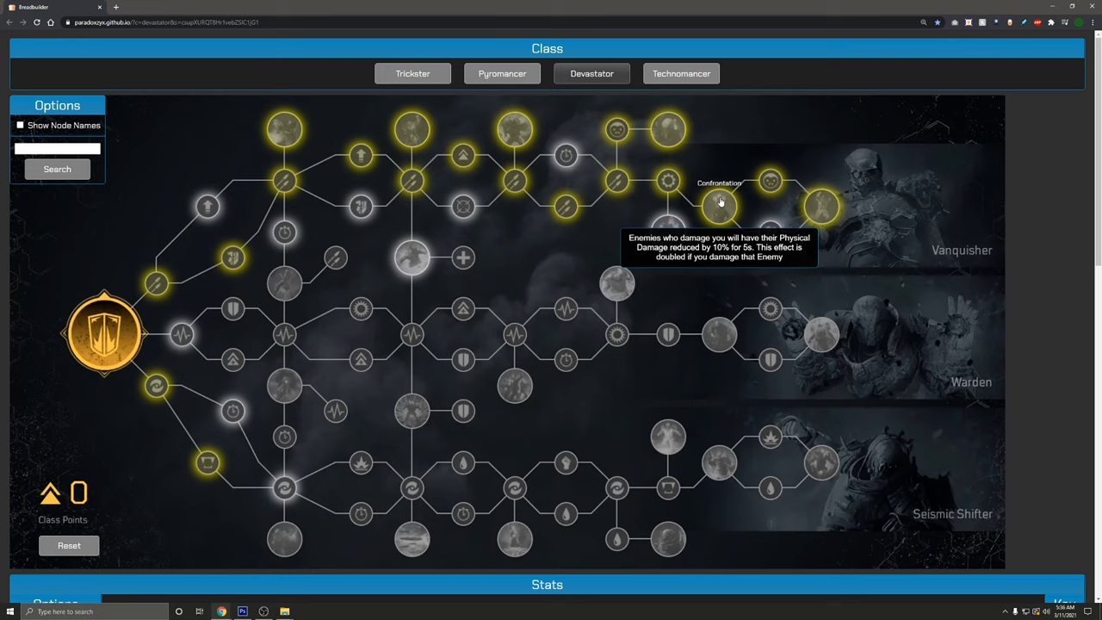
mouse_move(747, 207)
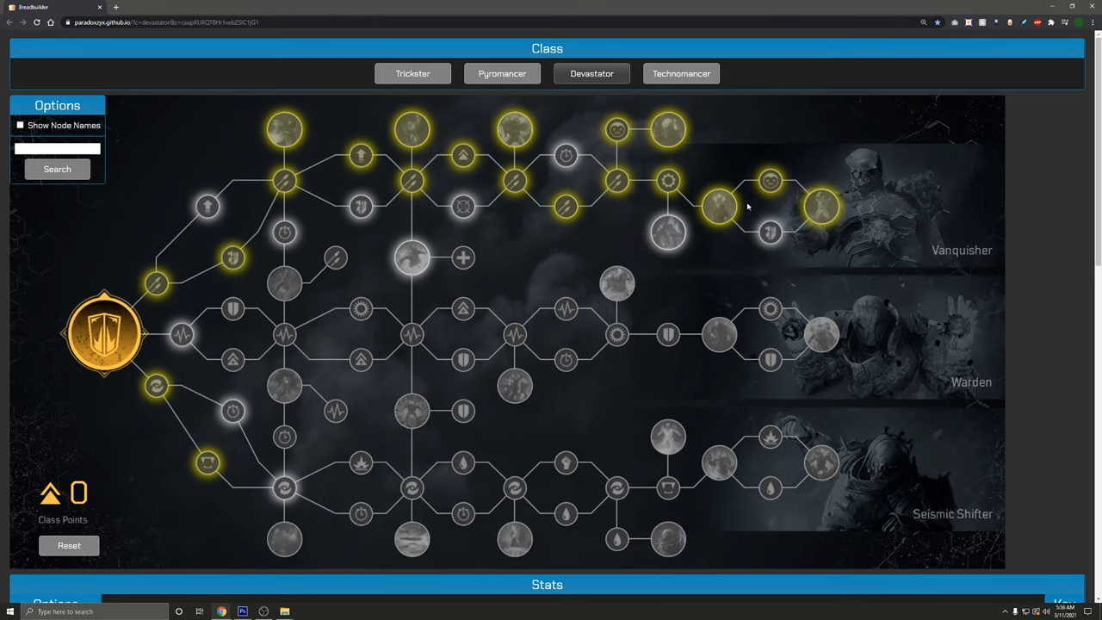
mouse_move(822, 207)
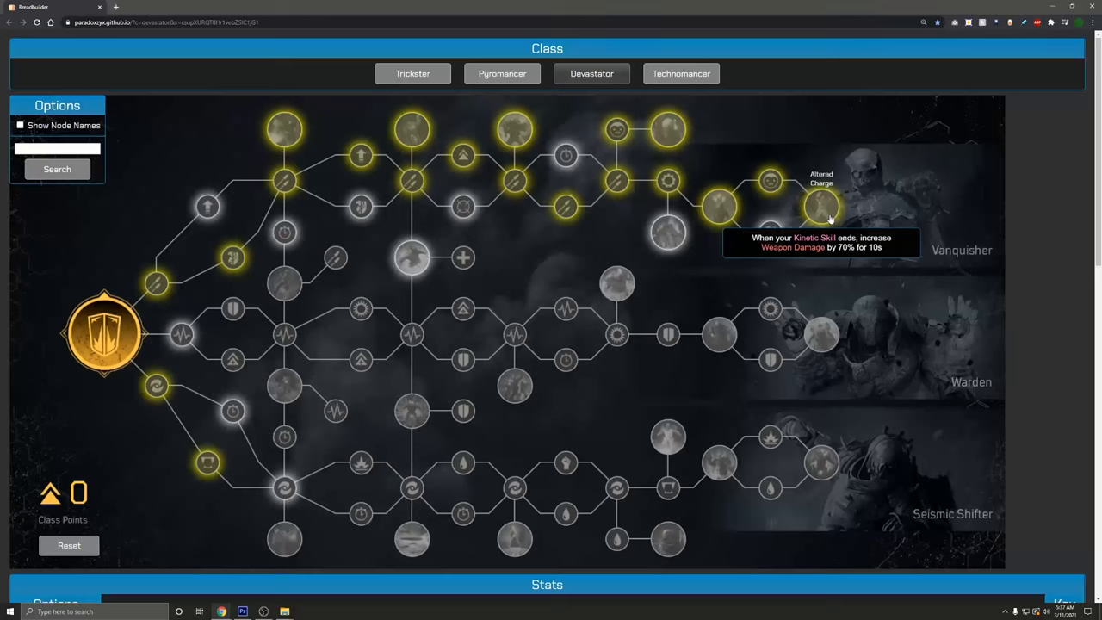
mouse_move(1039, 222)
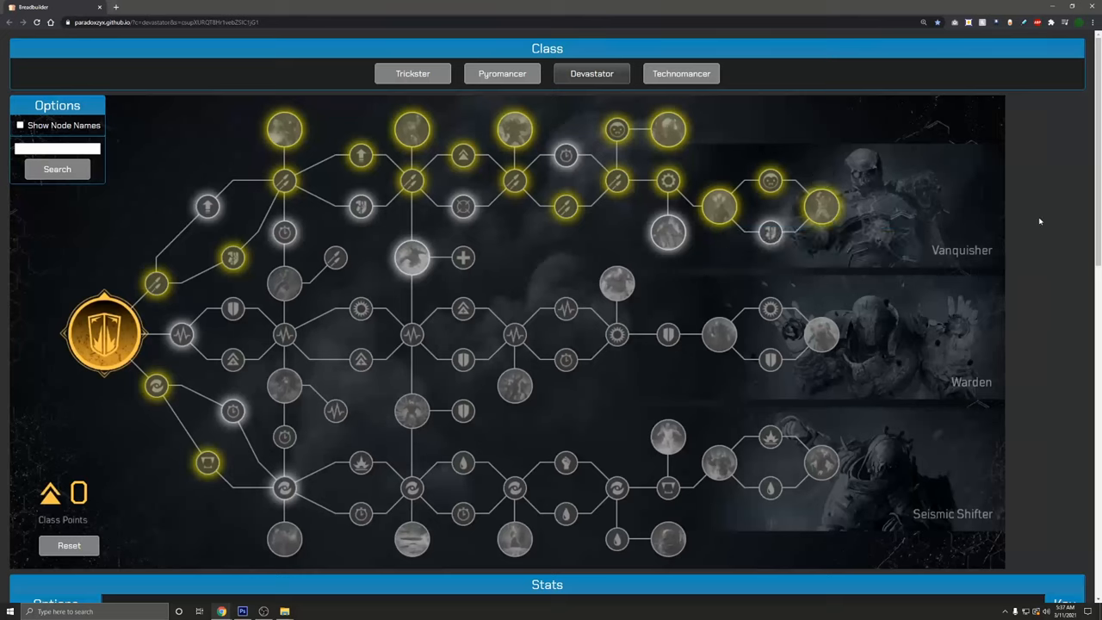